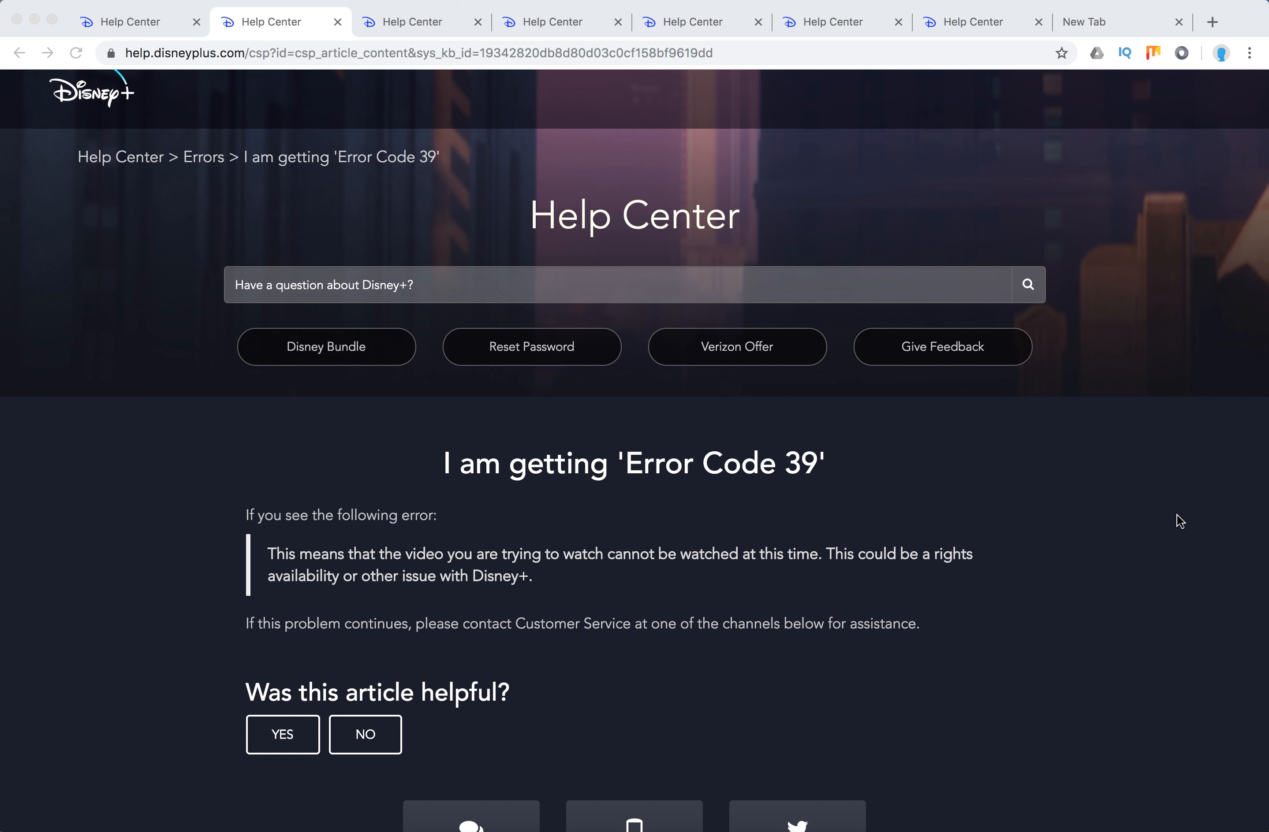
mouse_move(567, 566)
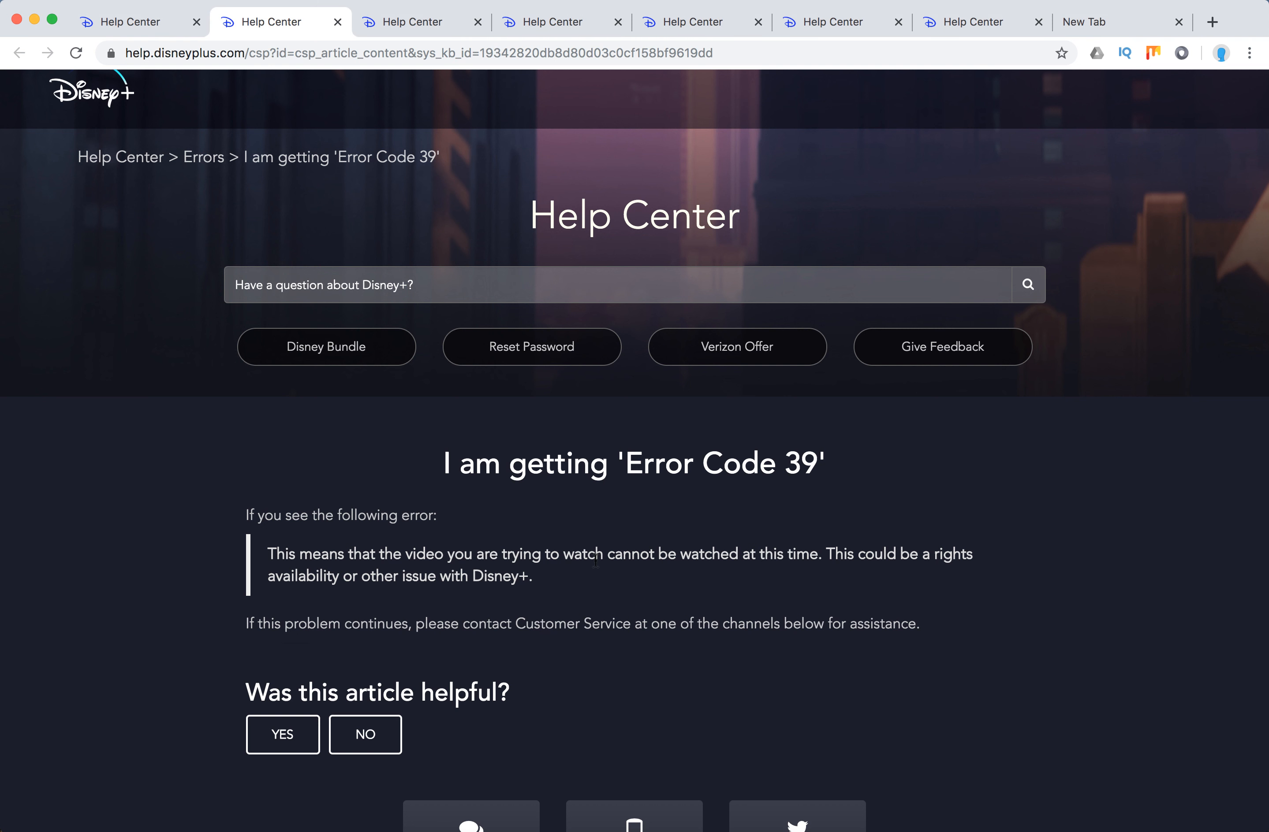
mouse_move(742, 503)
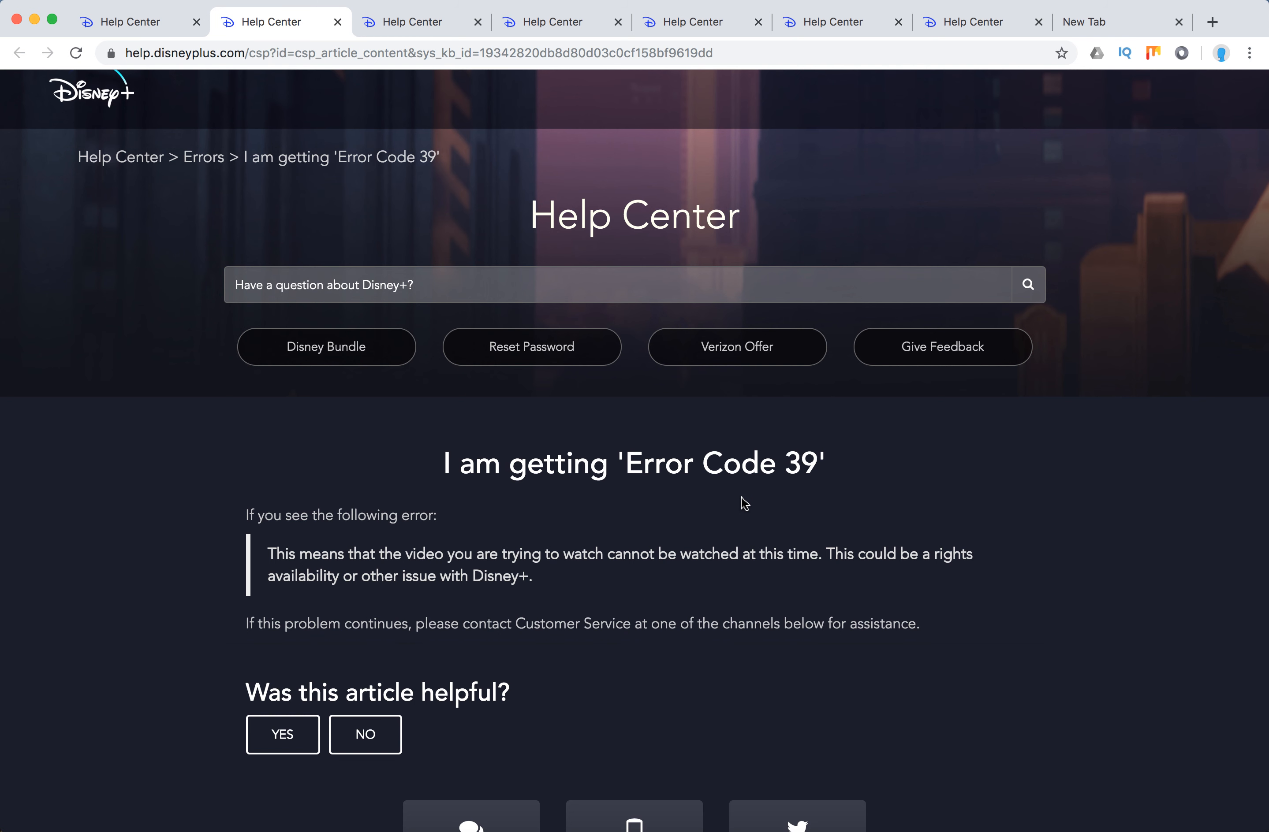
scroll(down, 3)
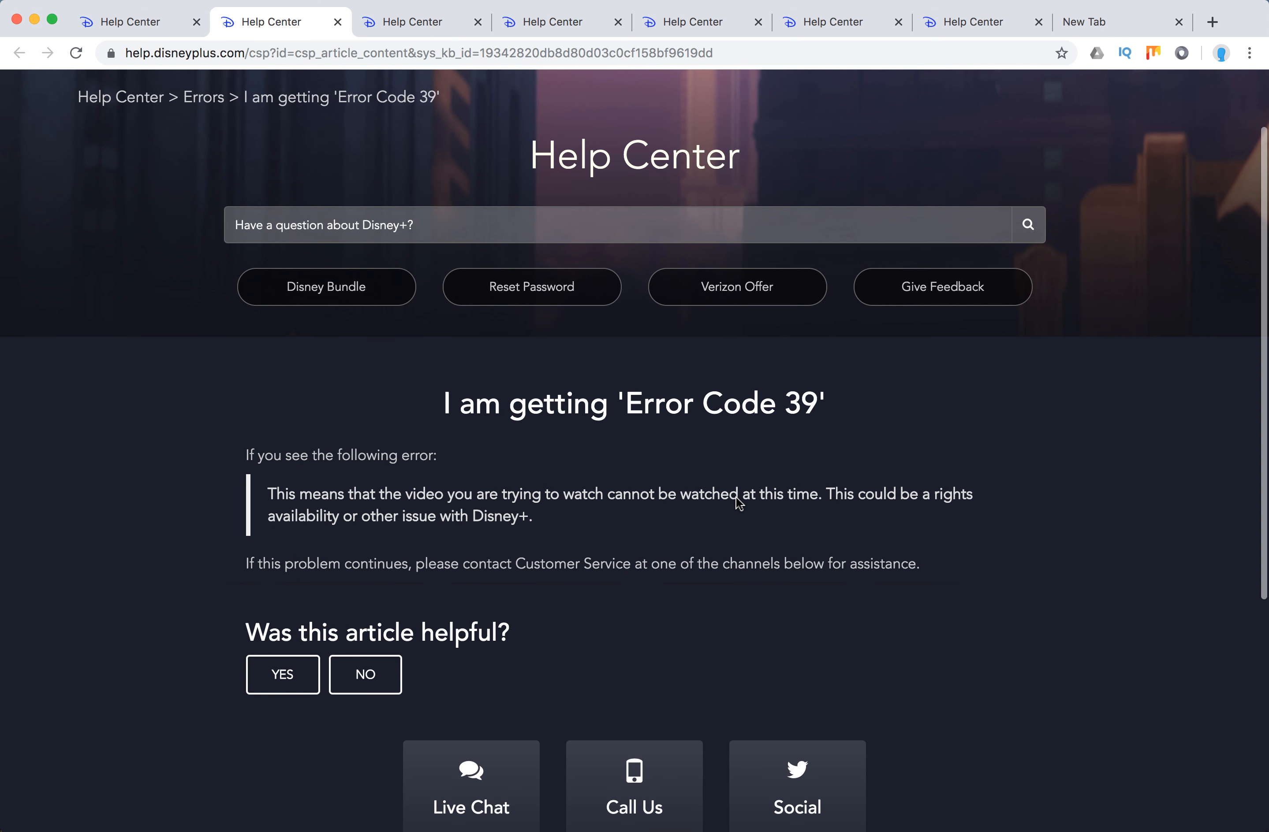
scroll(up, 3)
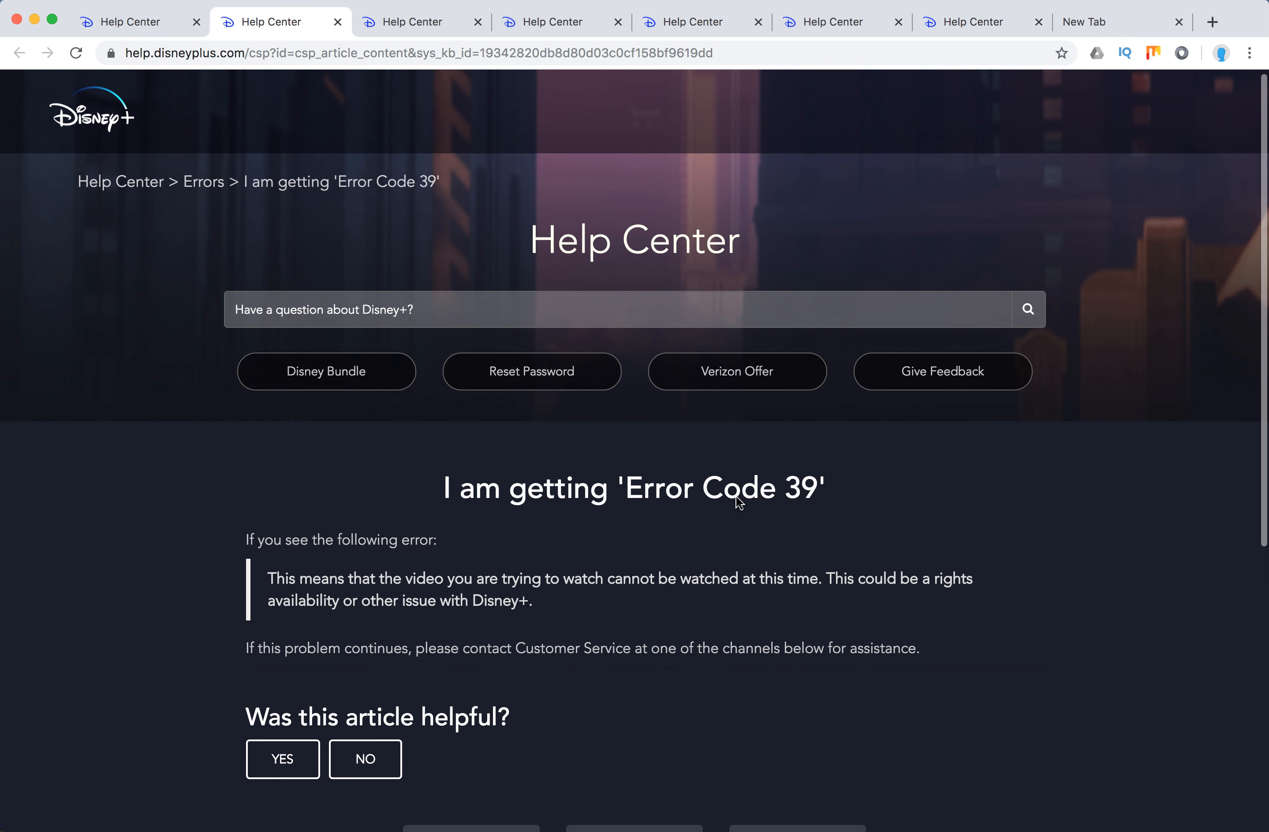
scroll(down, 3)
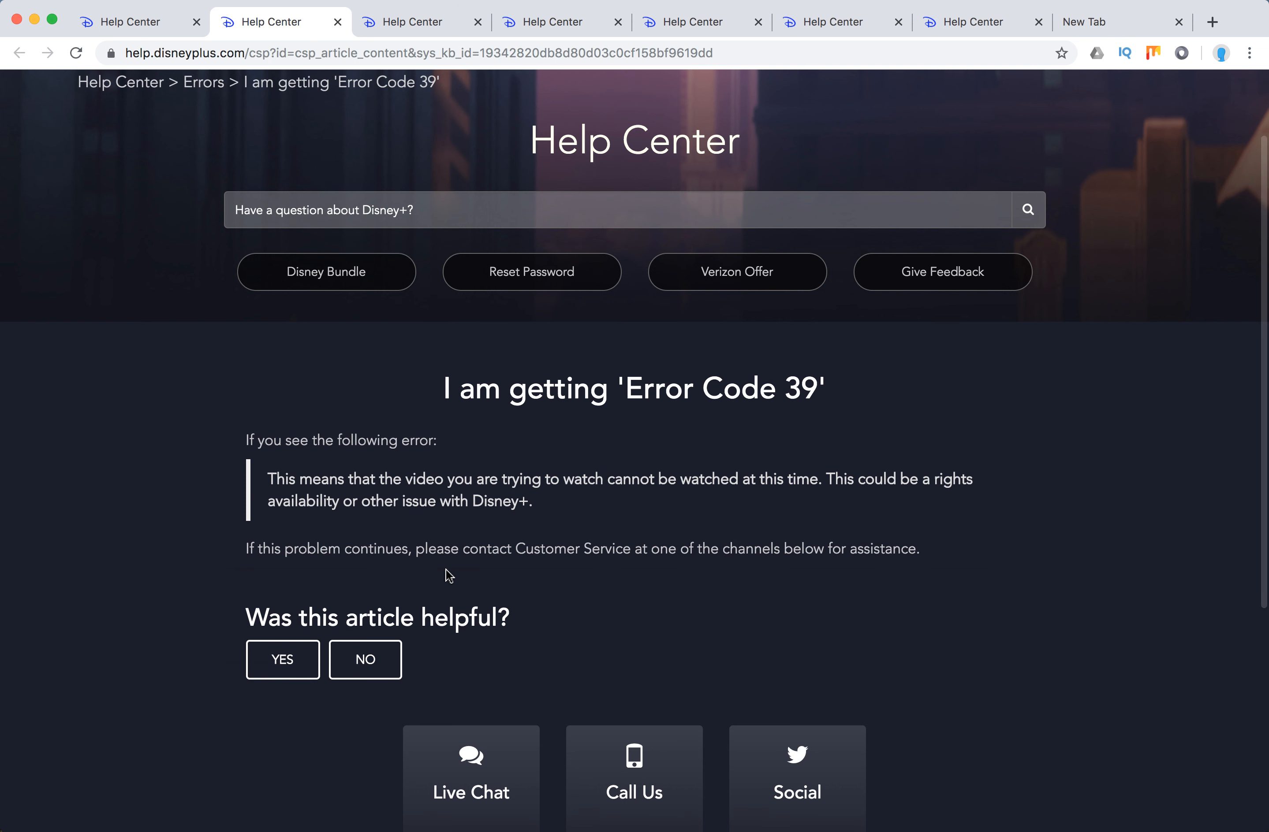
mouse_move(693, 569)
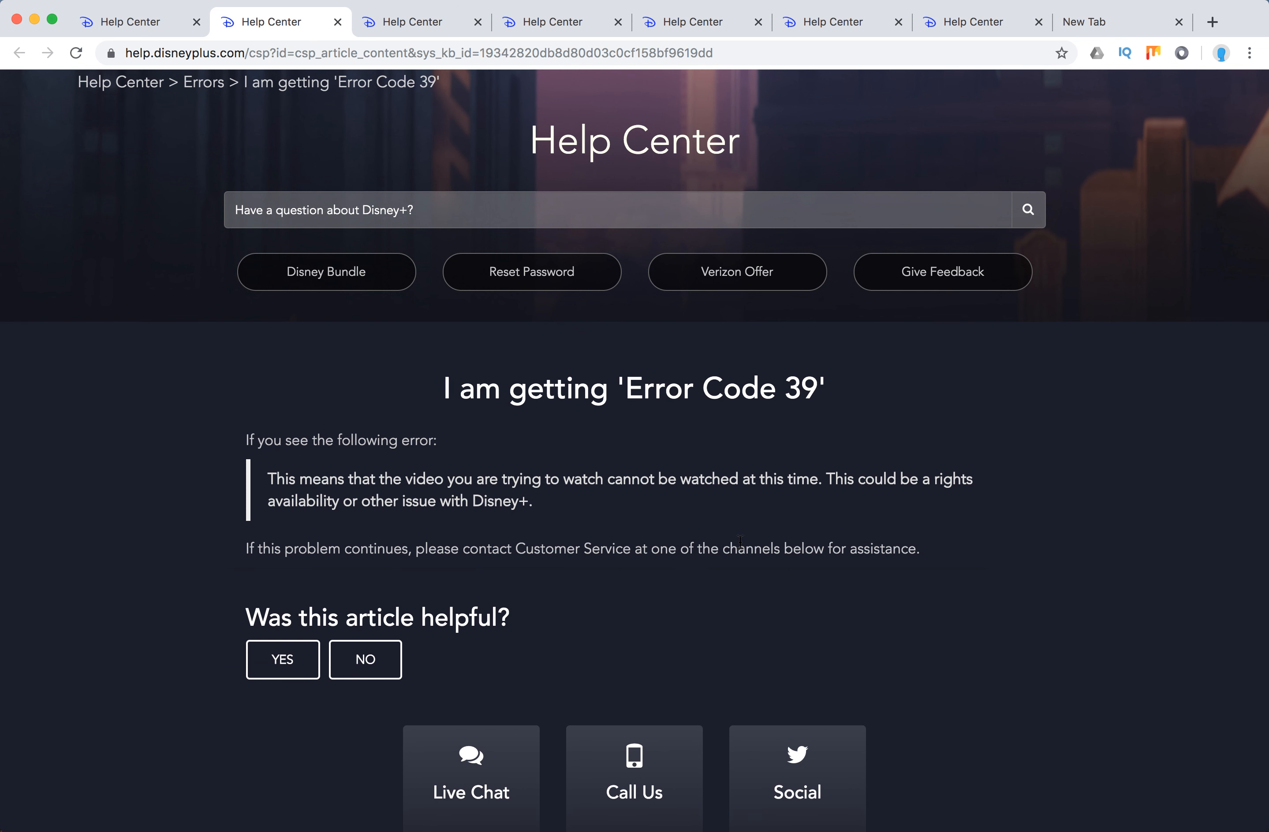
scroll(down, 3)
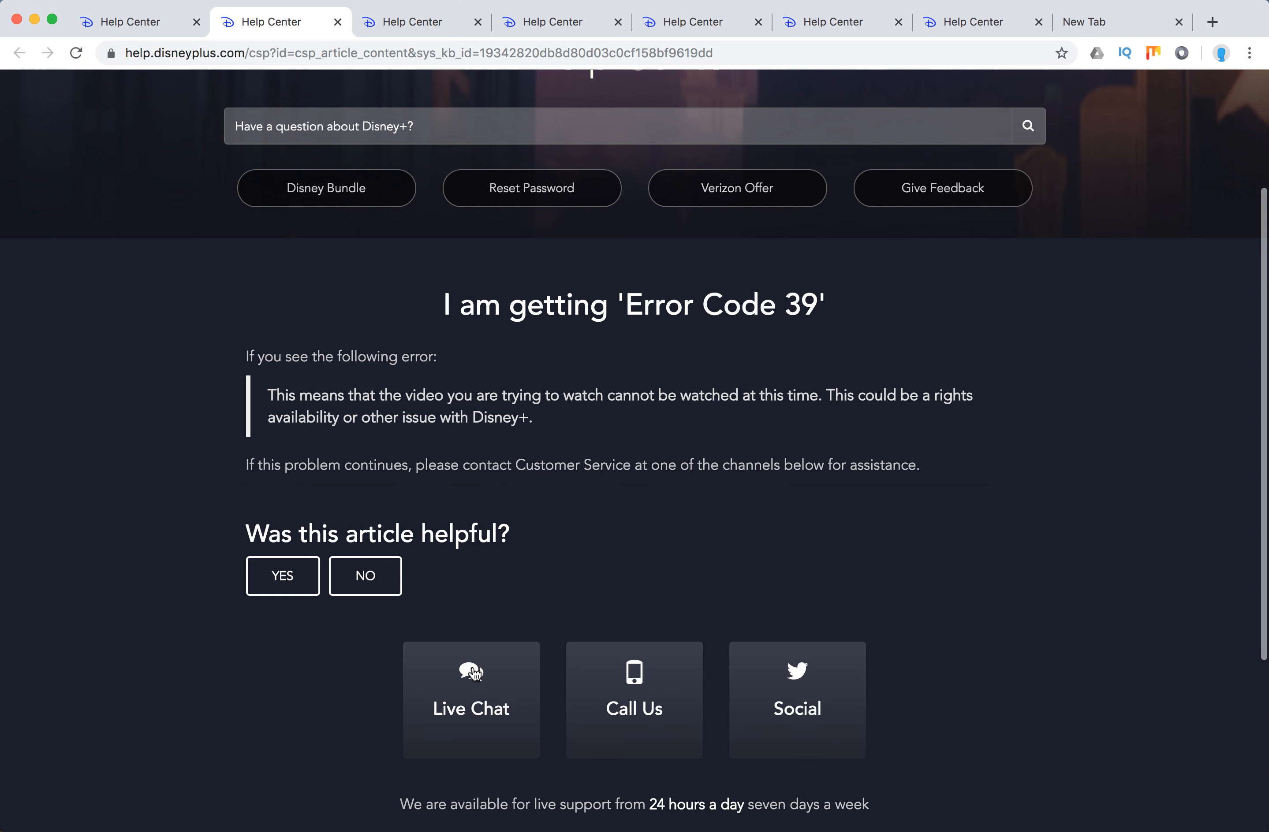
mouse_move(879, 571)
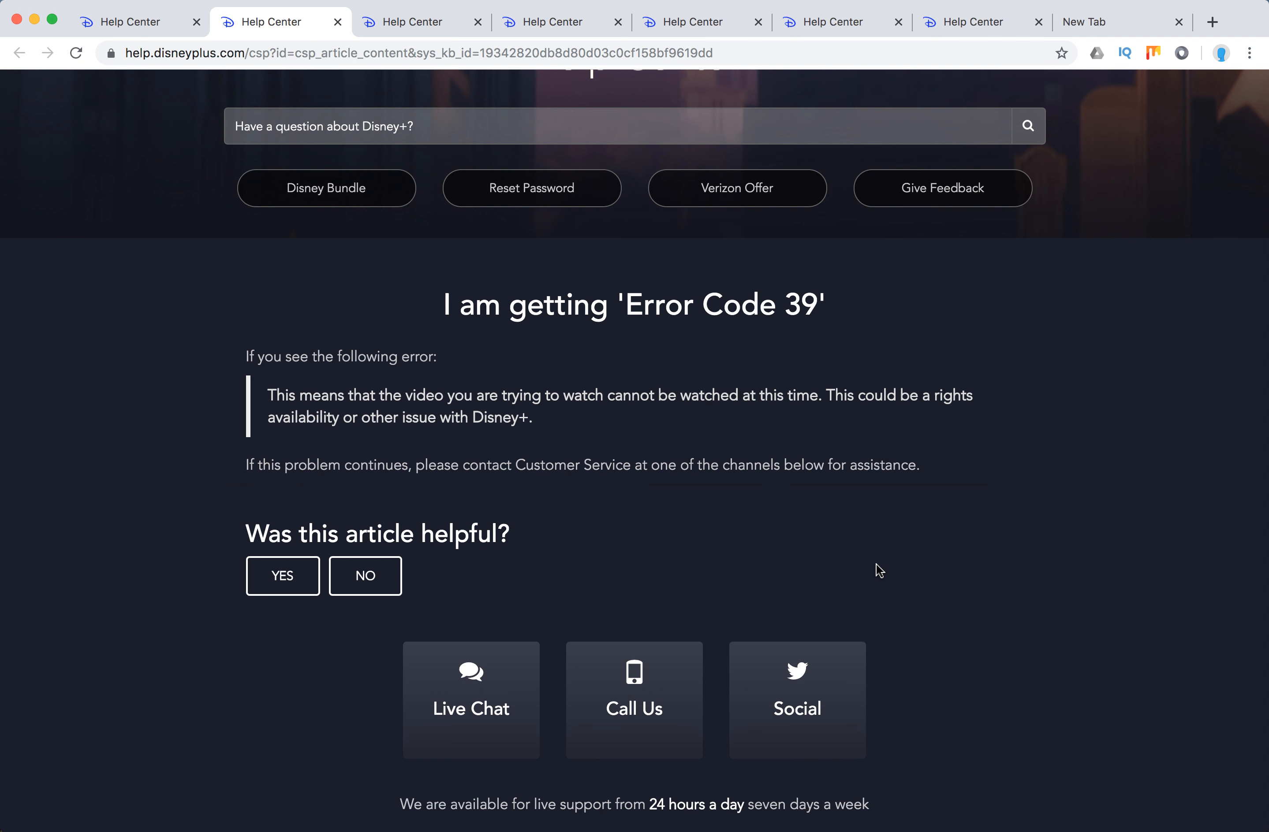
scroll(up, 3)
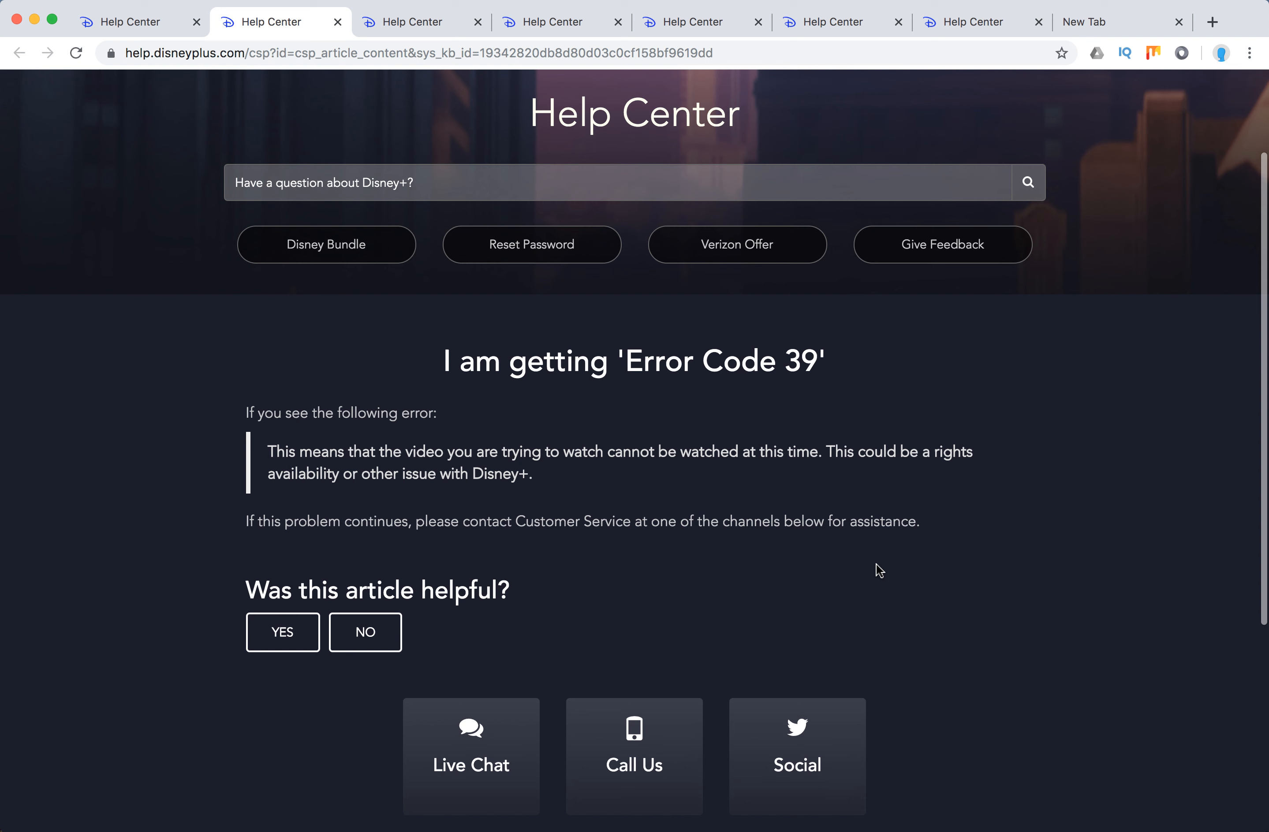
scroll(up, 3)
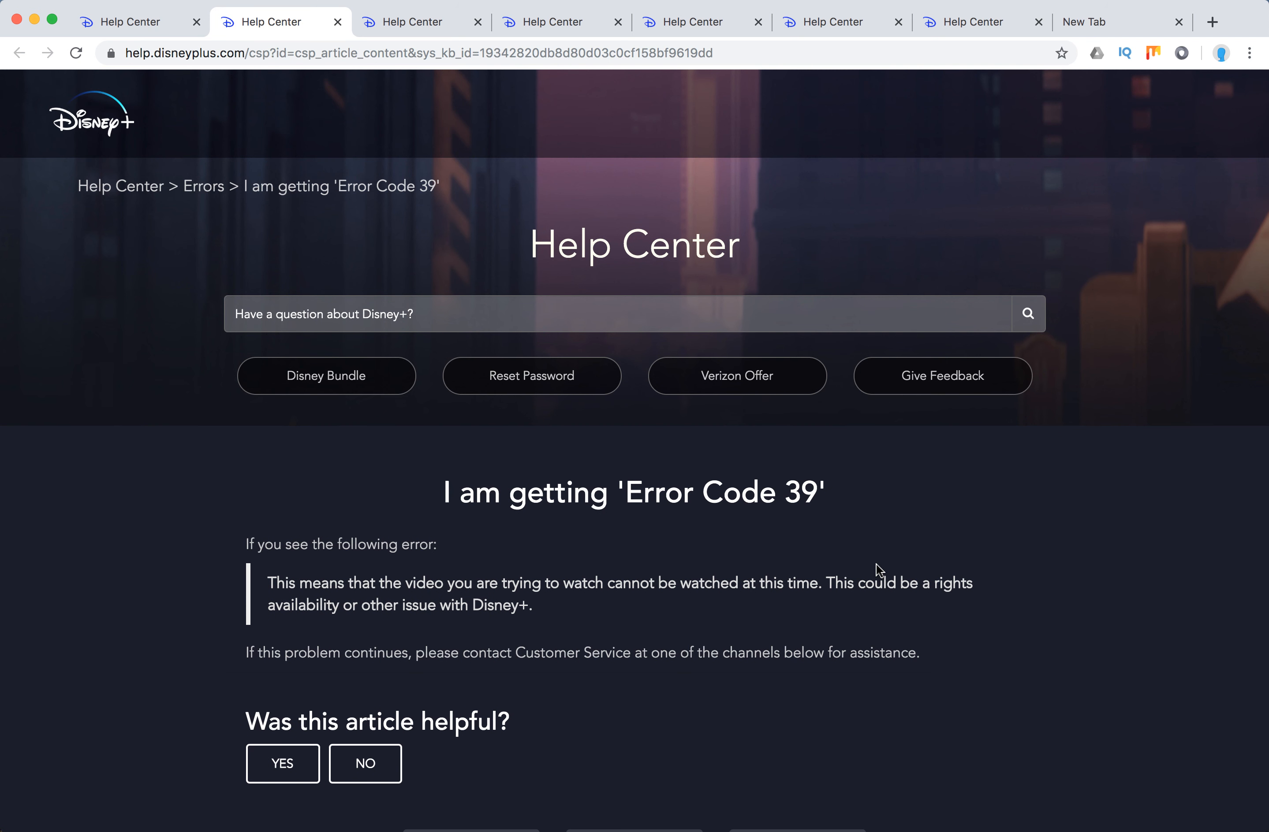
scroll(down, 3)
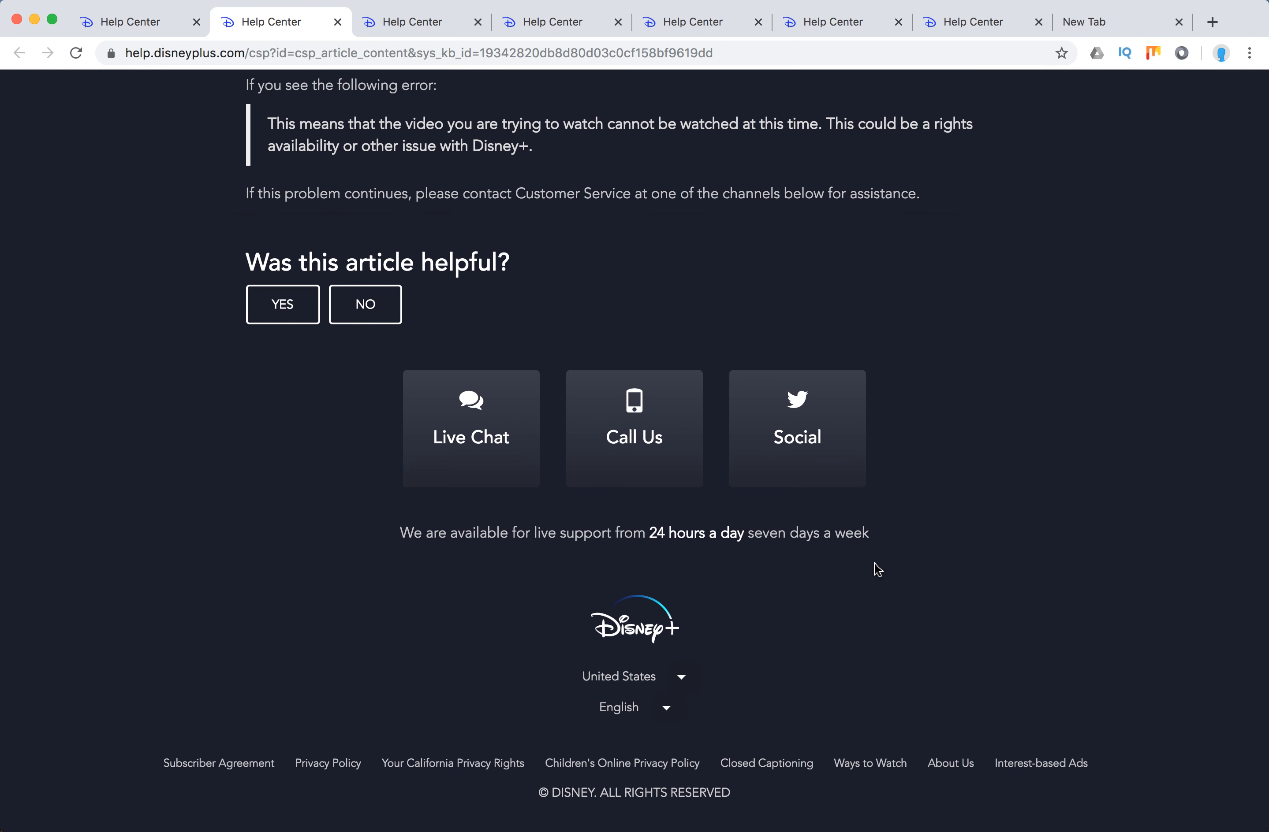
scroll(up, 3)
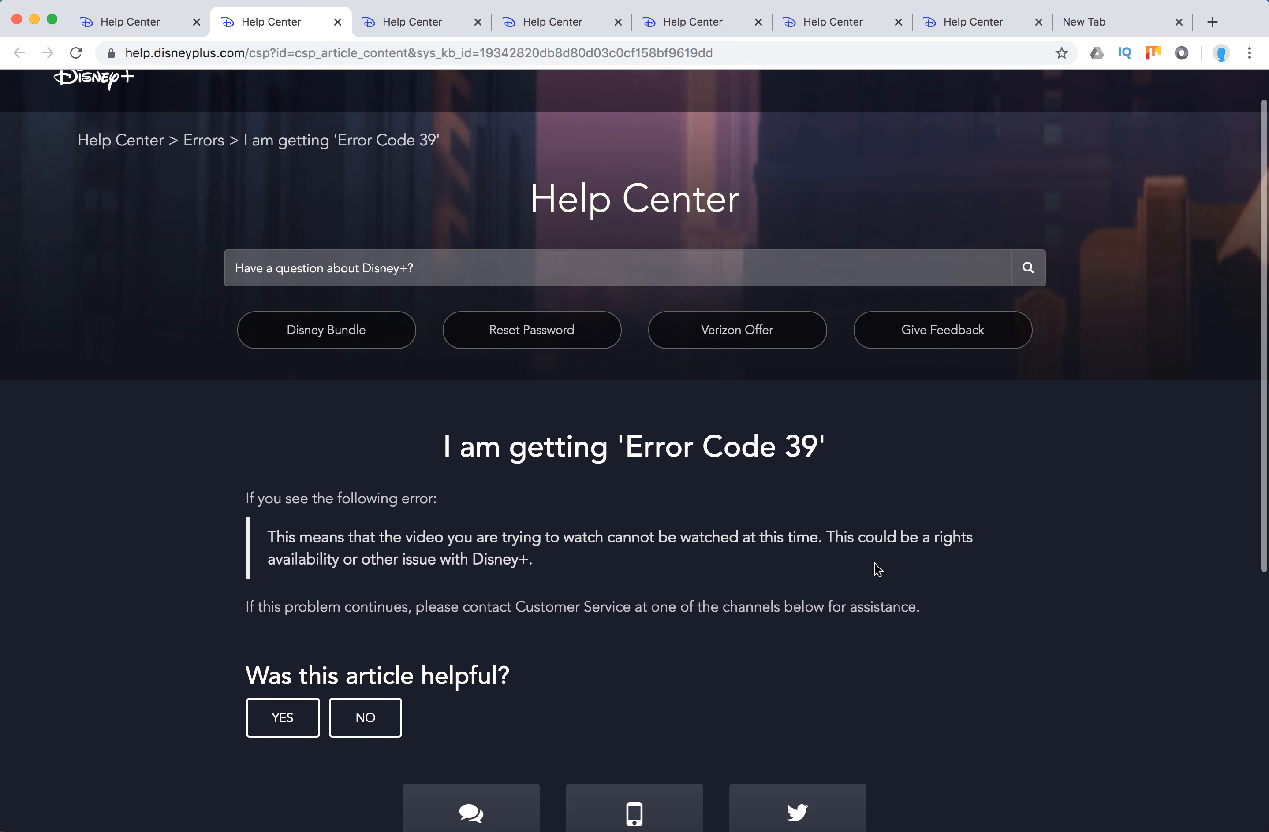
scroll(up, 3)
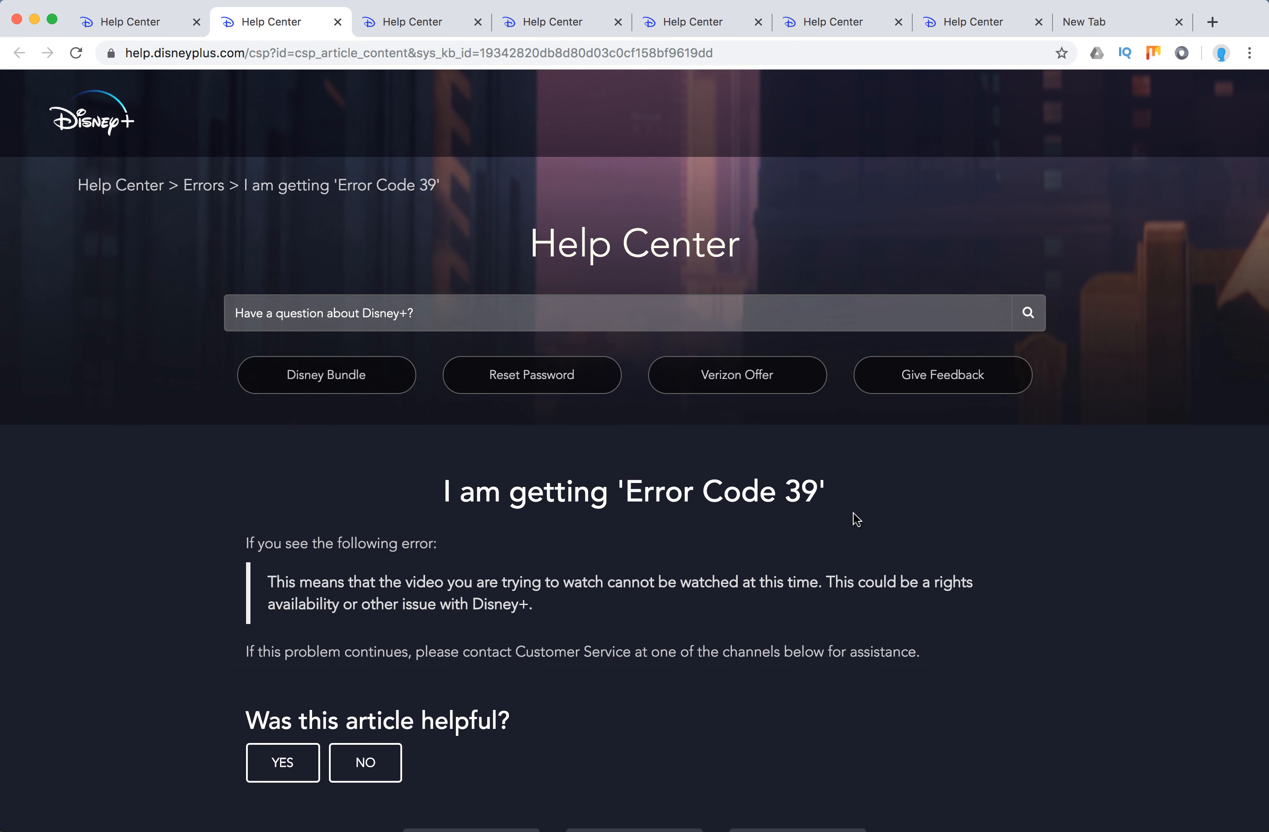